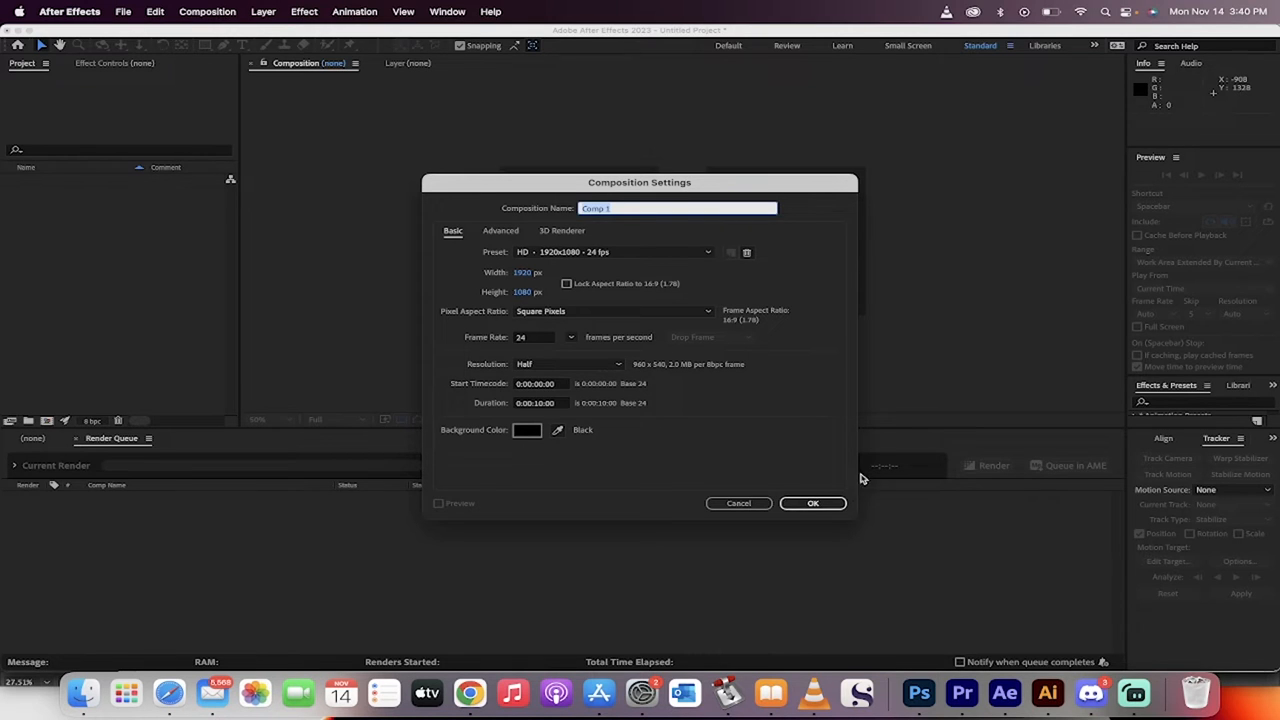
Confirm Comp 1 as a 1920×1080, 24 fps, 10-second composition.
left_click(812, 503)
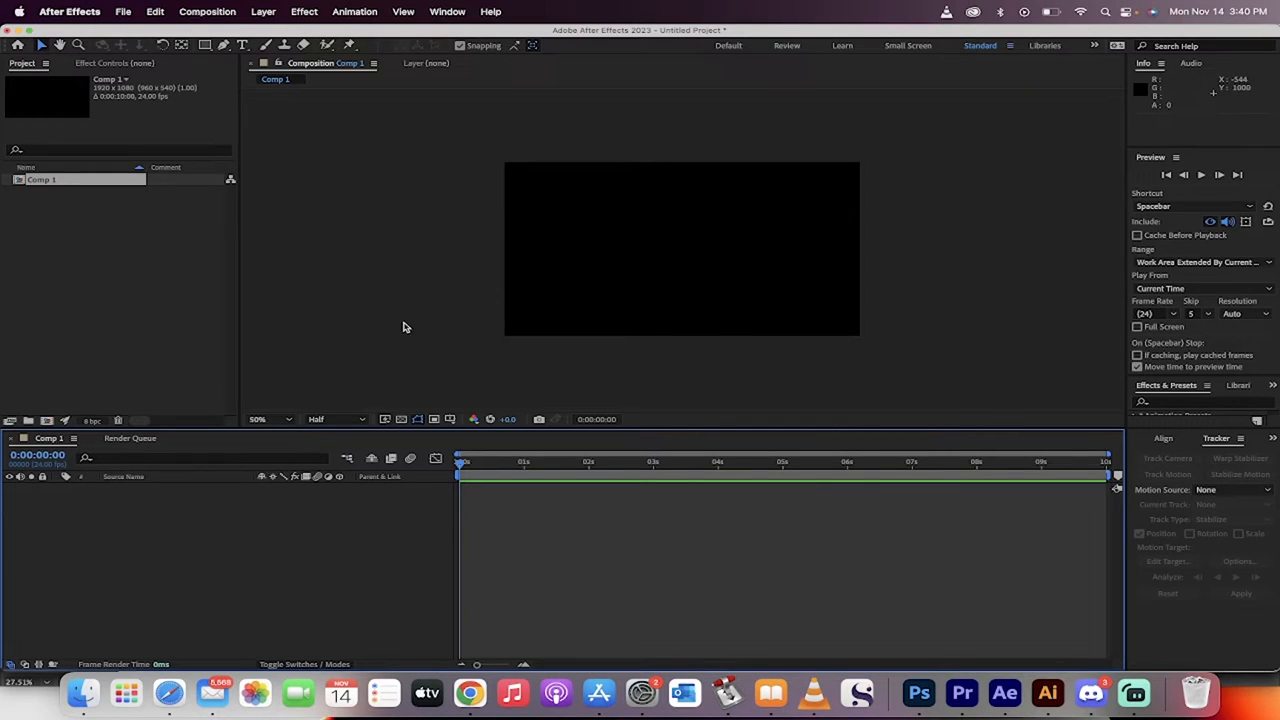
mouse_move(84, 692)
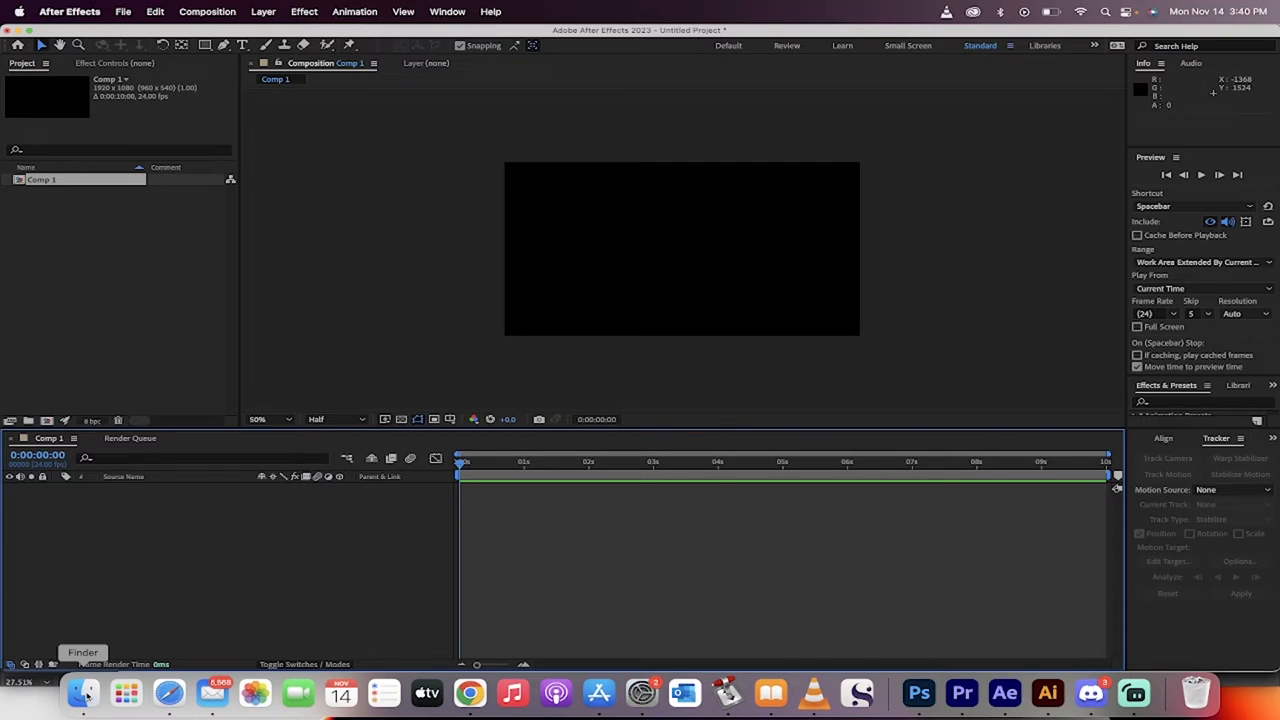
Drag nicolascage.png from Finder into Comp 1 and nudge the cutout slightly right.
left_click(83, 692)
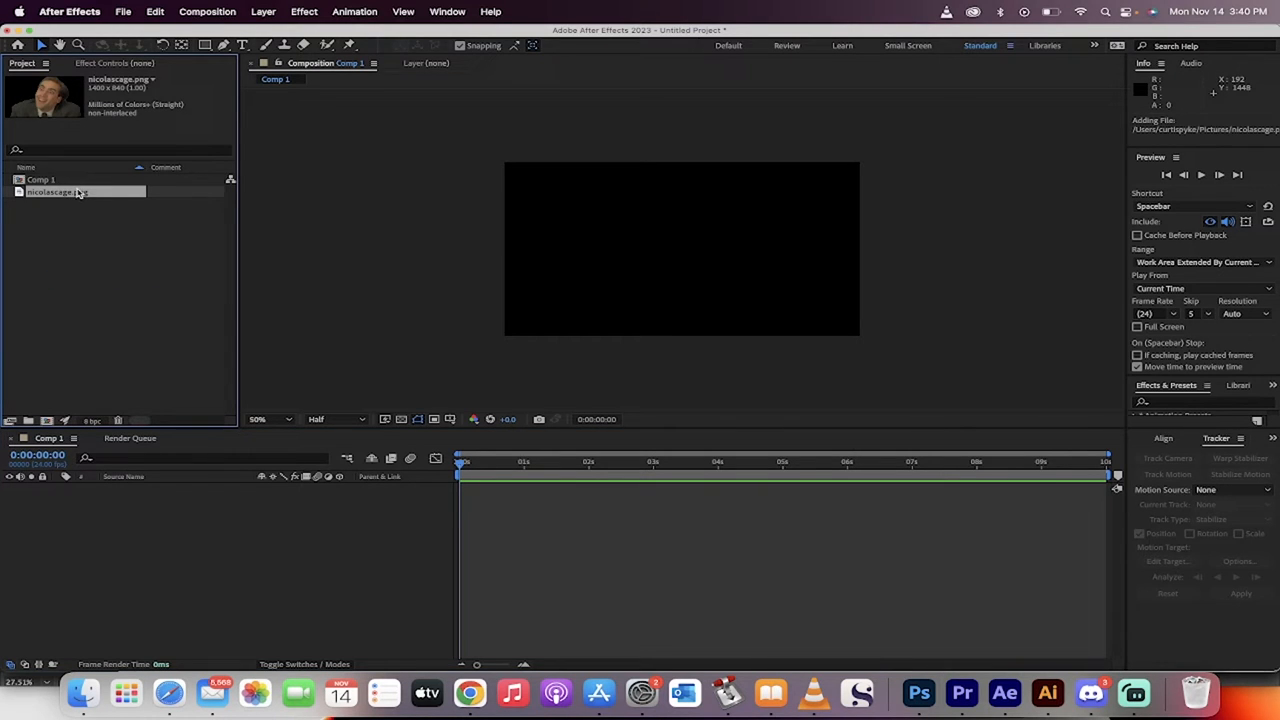
left_click_drag(57, 191, 700, 266)
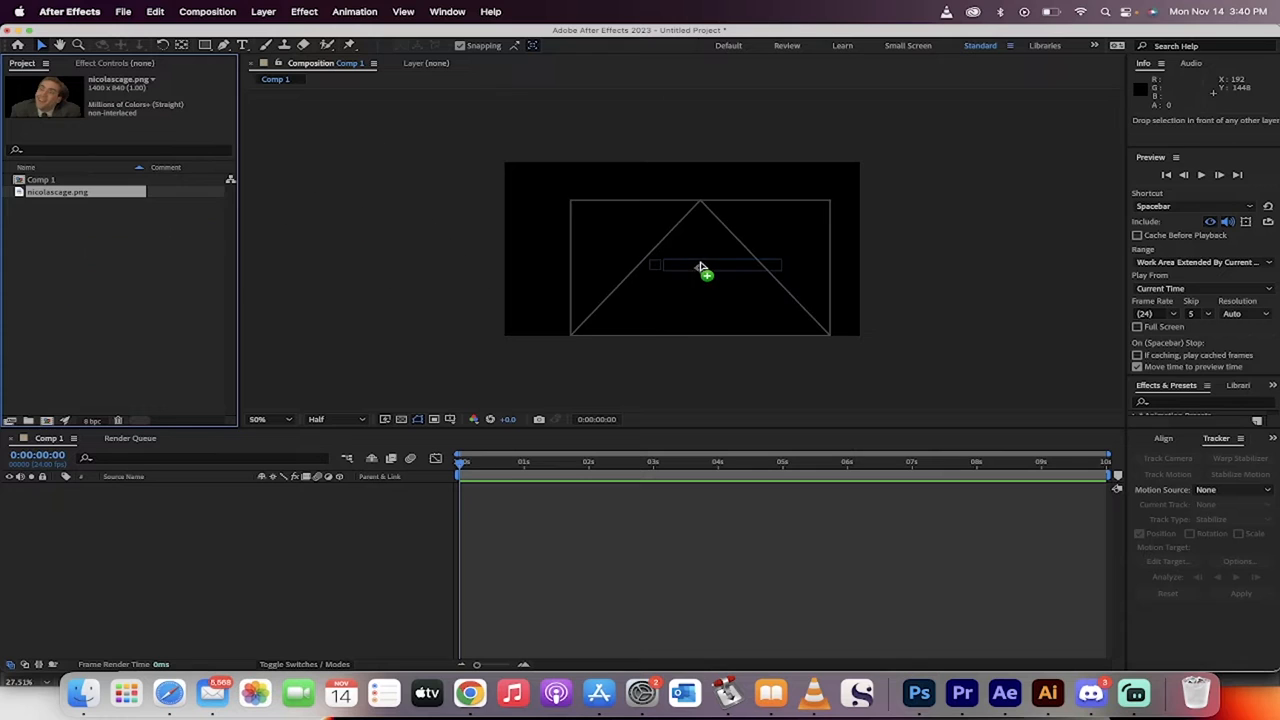
left_click_drag(57, 191, 700, 267)
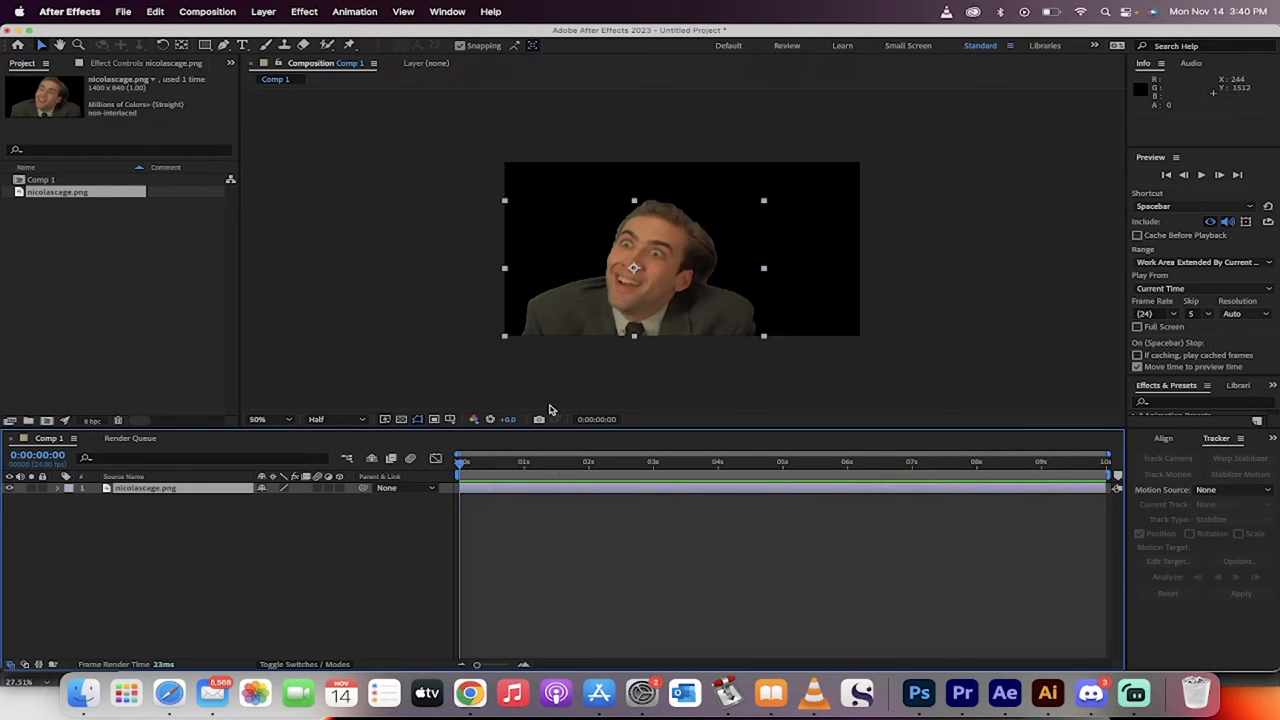
left_click_drag(634, 267, 671, 265)
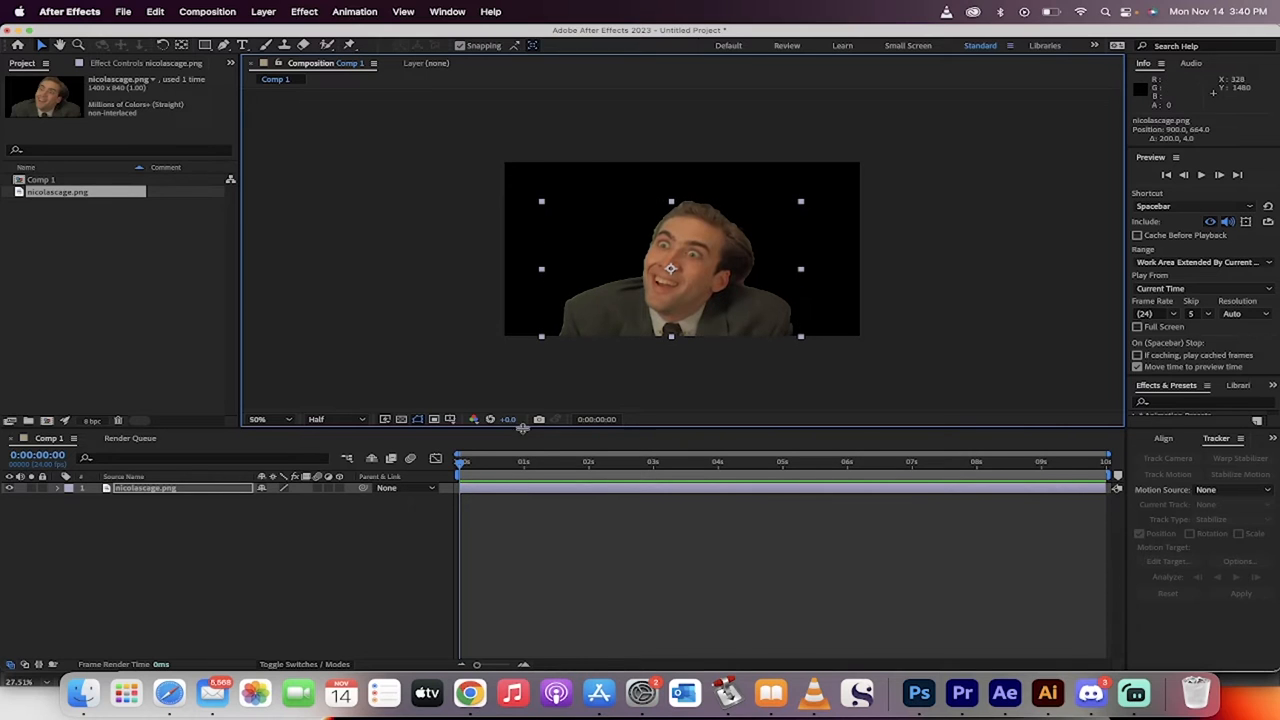
mouse_move(390, 374)
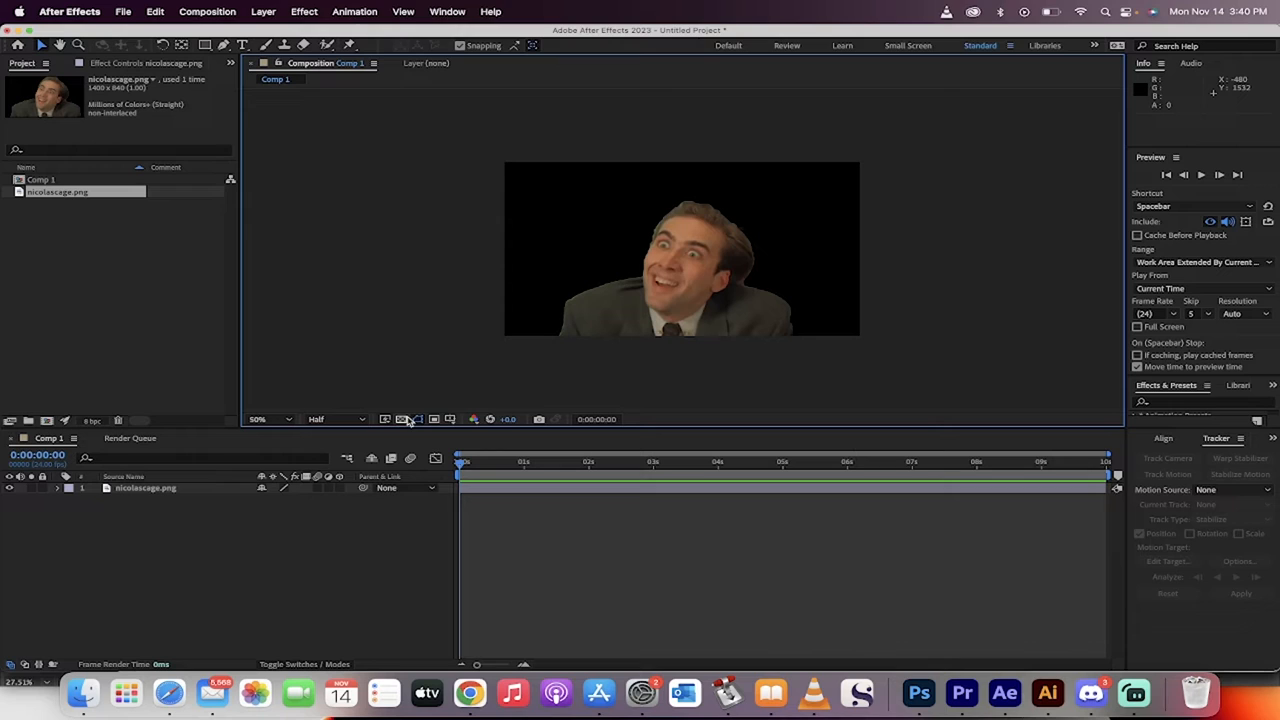
Toggle the transparency grid on and off to verify the cutout's transparent background.
left_click(402, 418)
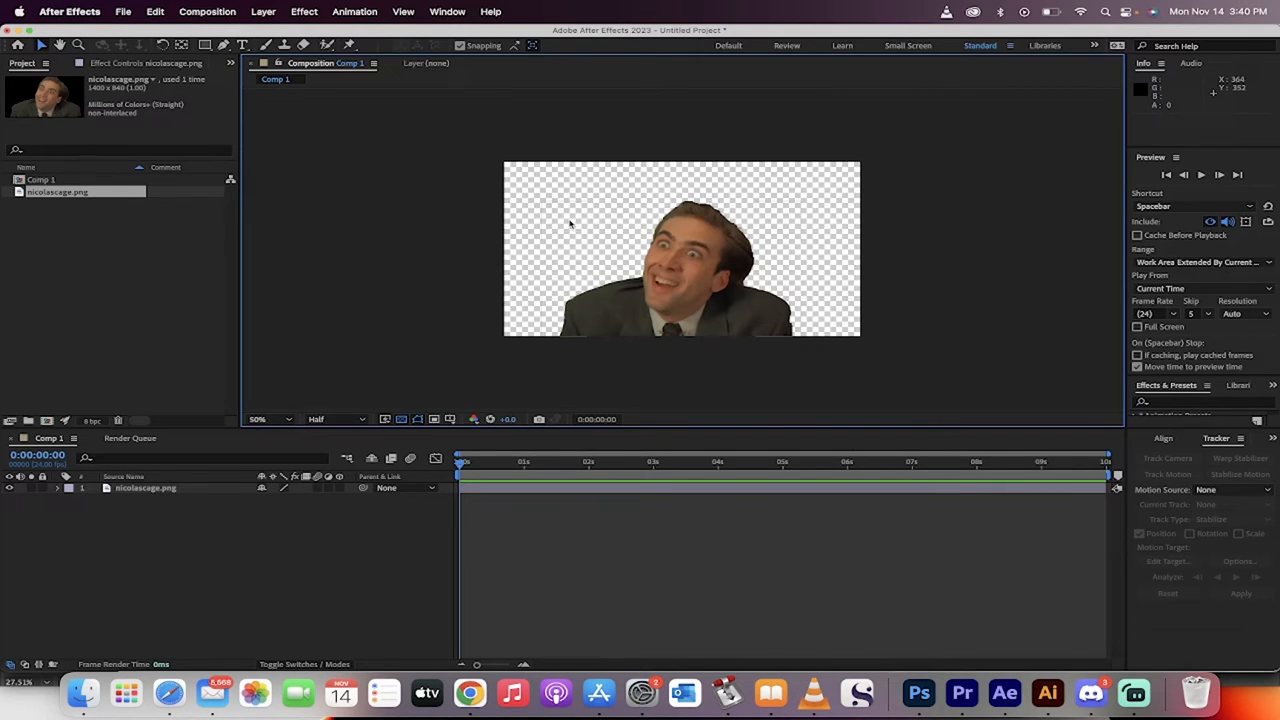
mouse_move(401, 419)
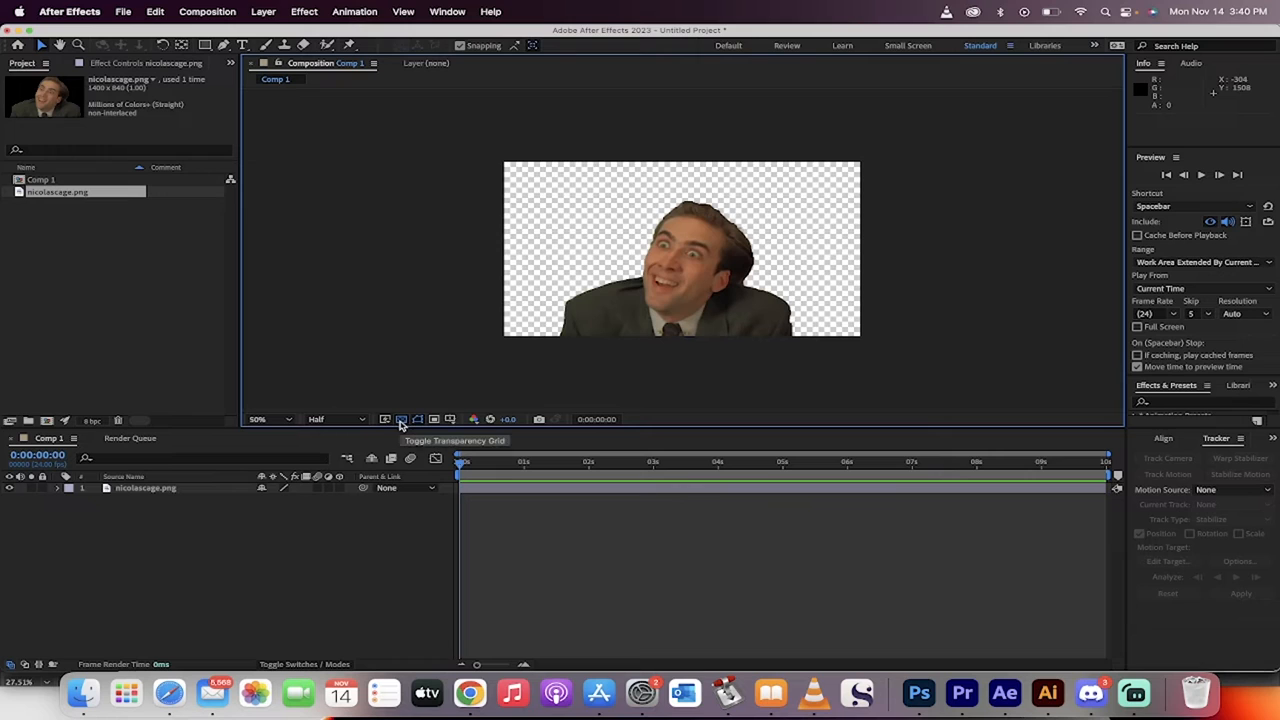
left_click(401, 419)
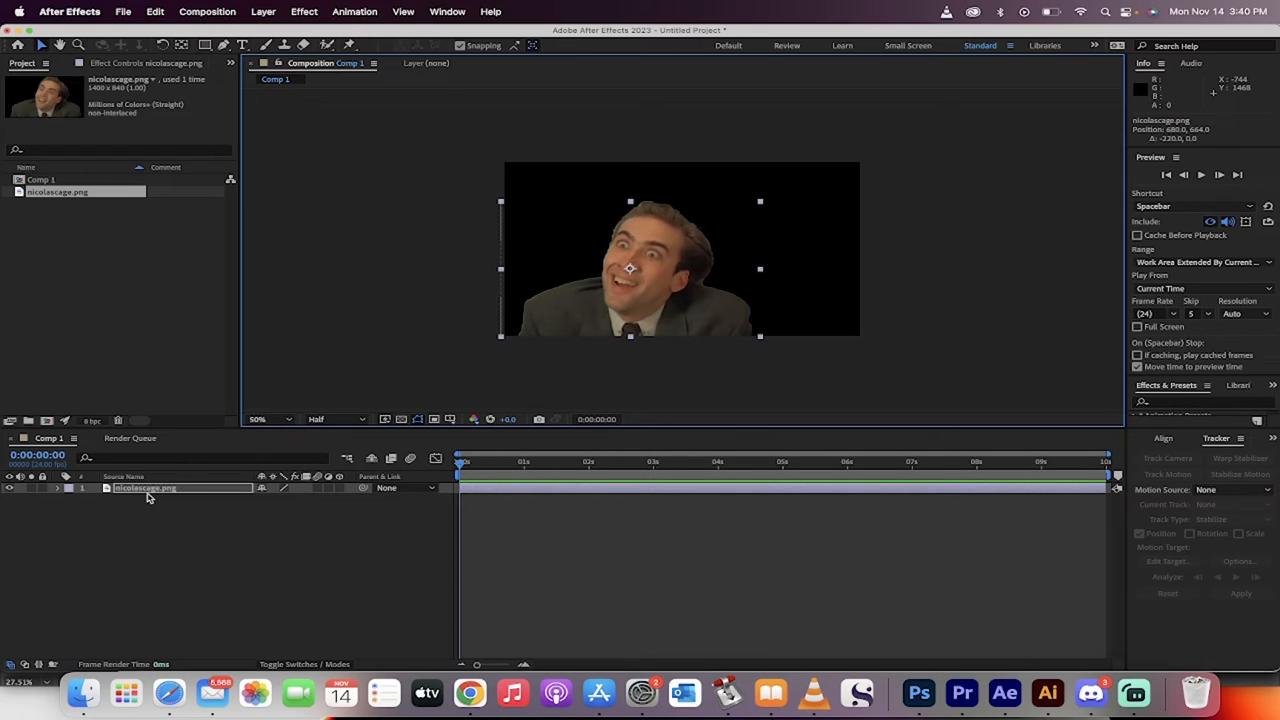
Keyframe the cutout's Position so it slides right between 0 s and 2 s.
left_click(58, 488)
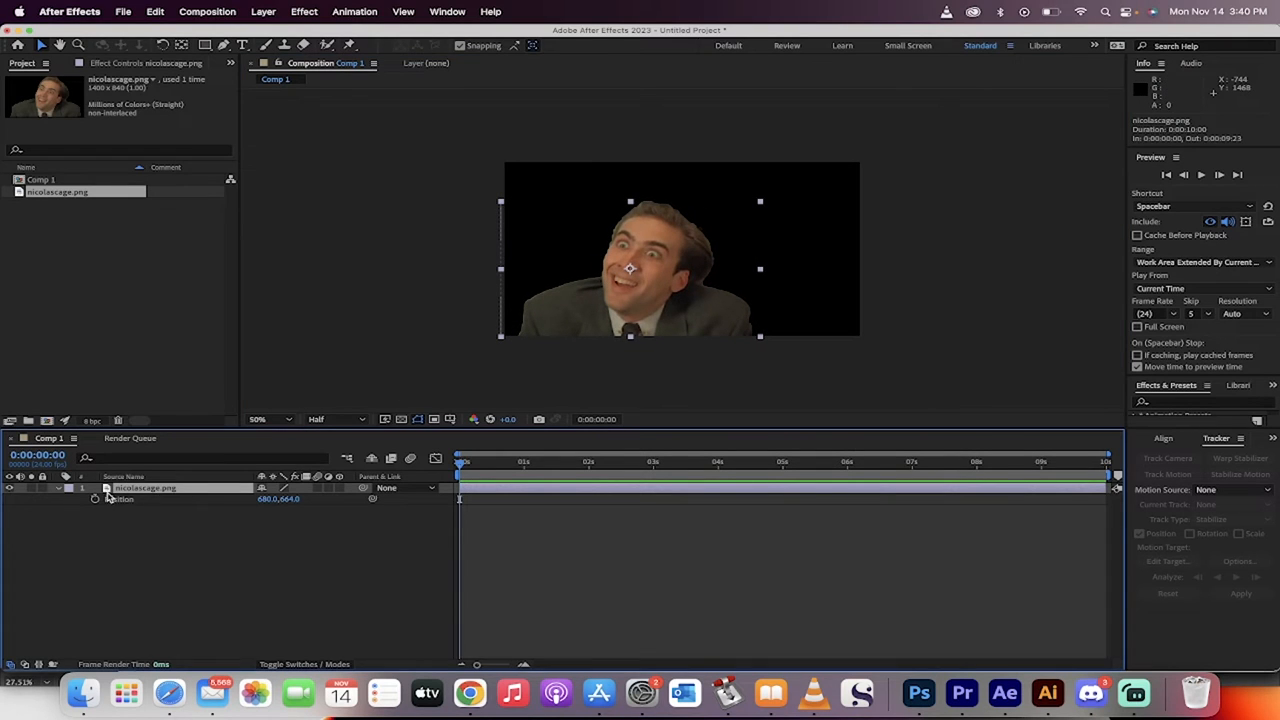
left_click_drag(459, 461, 587, 461)
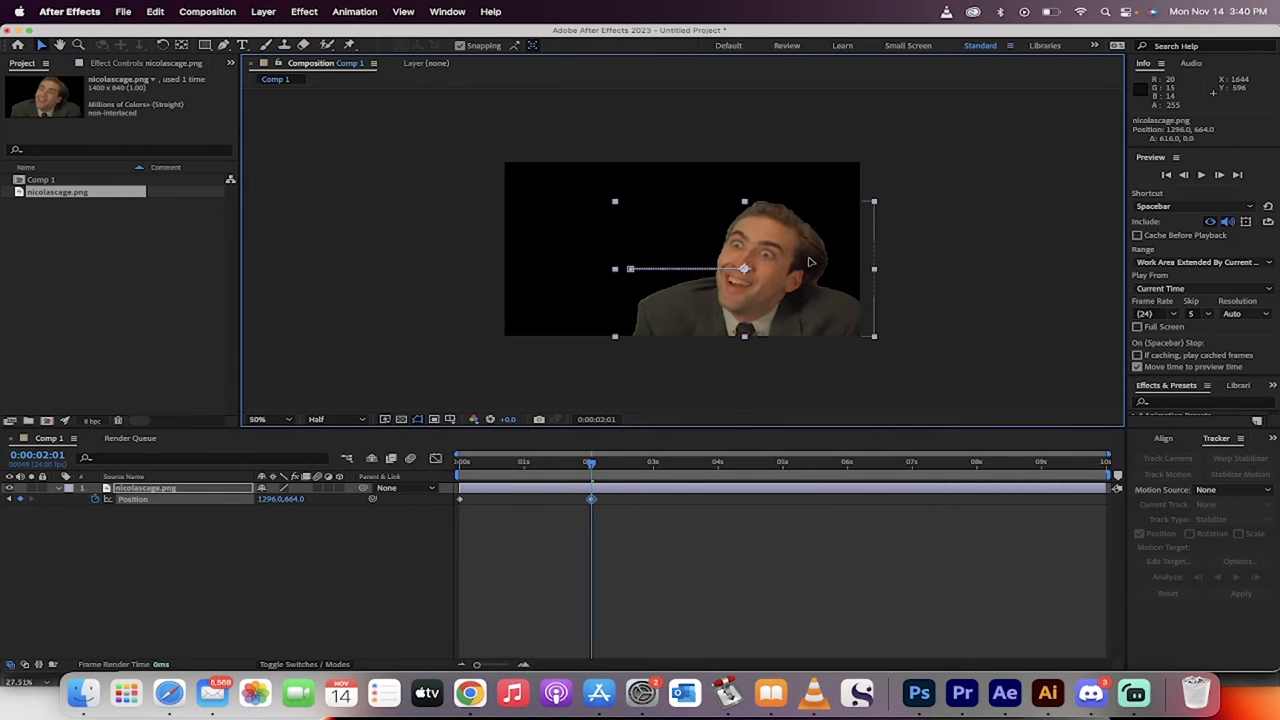
left_click(459, 461)
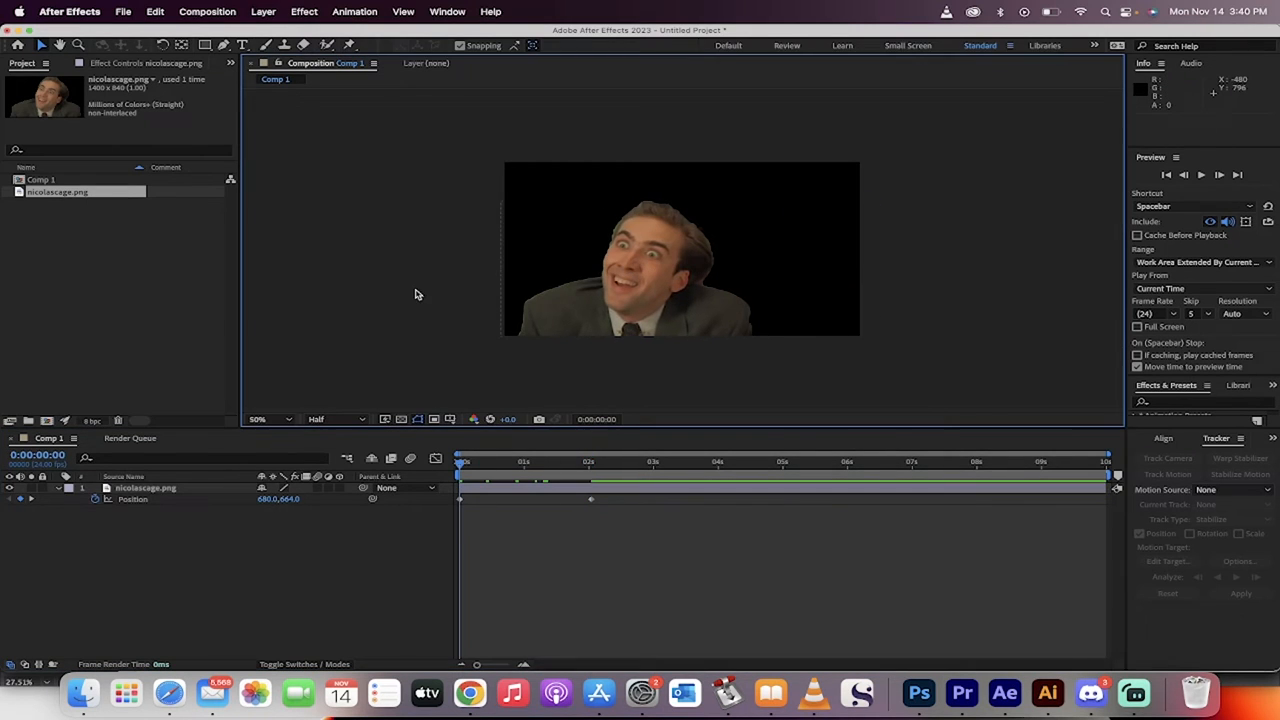
Add Comp 1 to the render queue via File > Export.
left_click(122, 11)
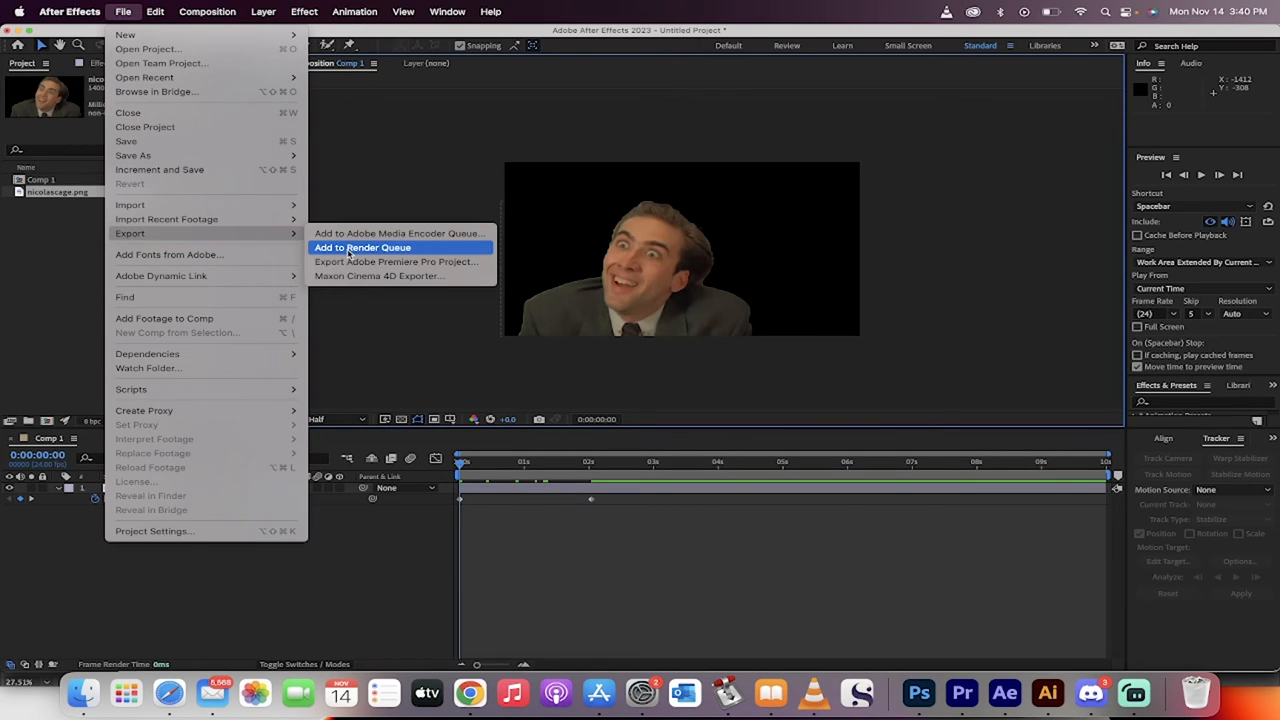
left_click(362, 247)
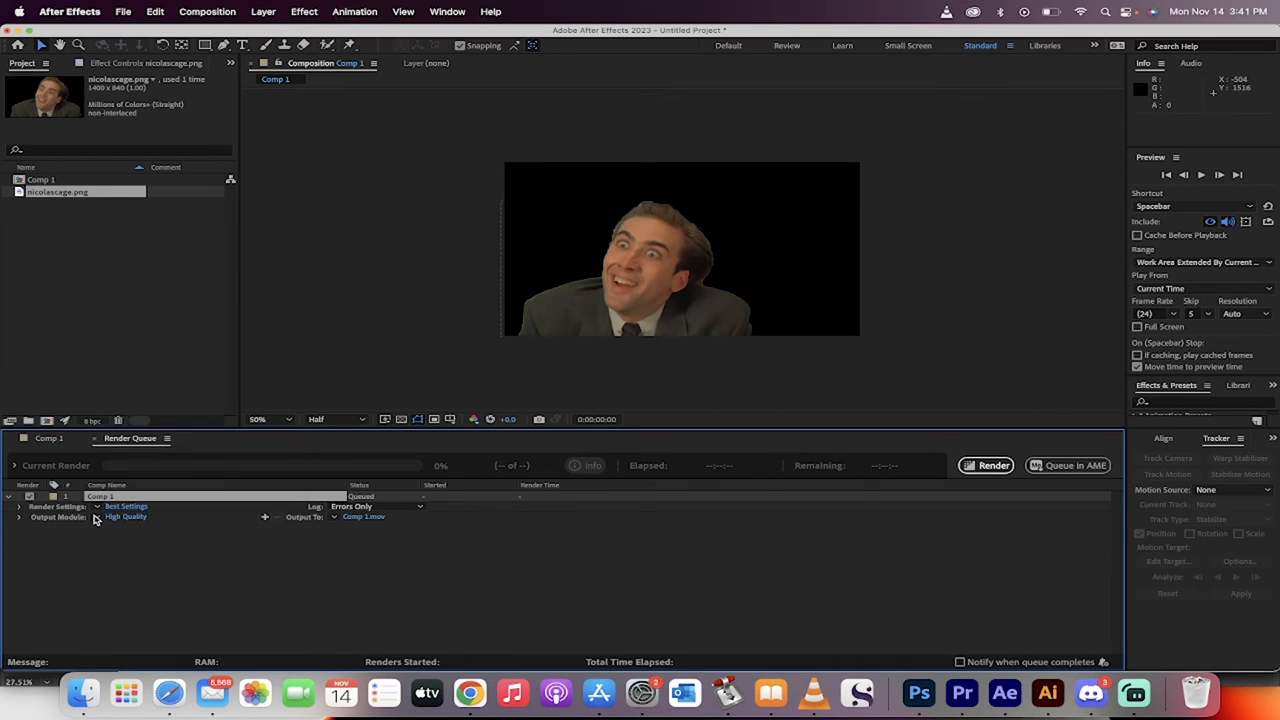
left_click(126, 516)
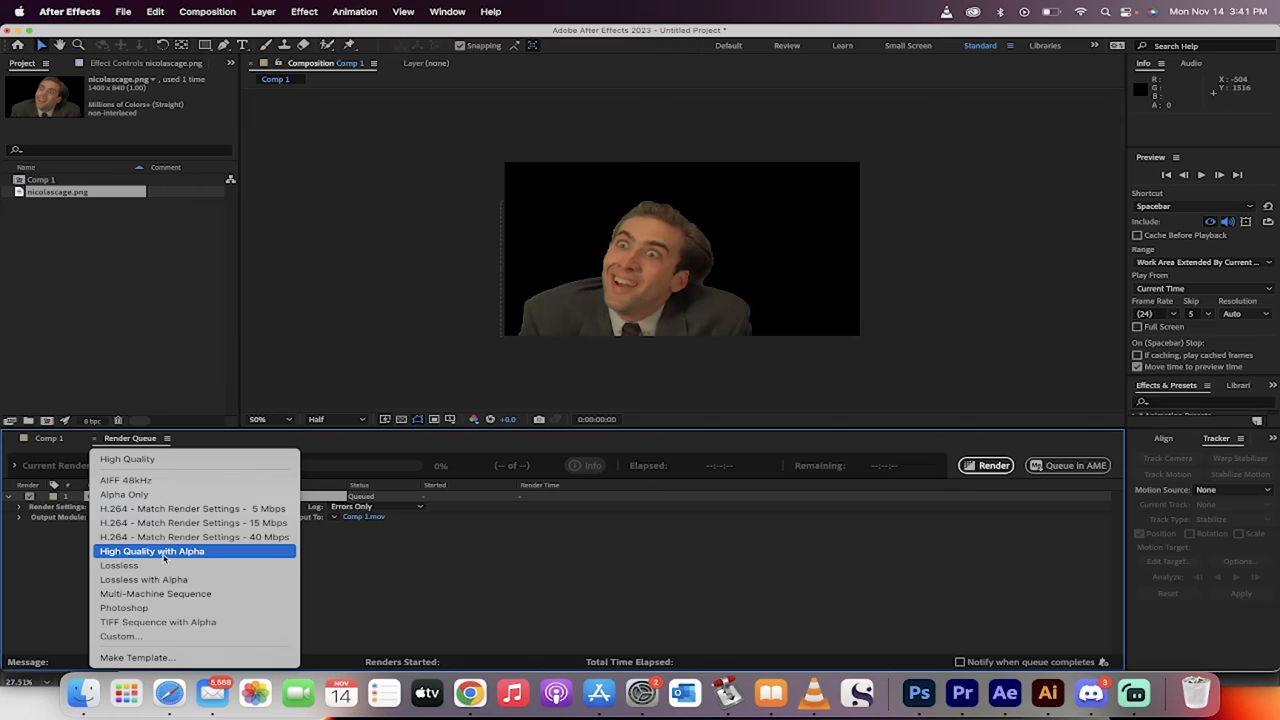
mouse_move(162, 579)
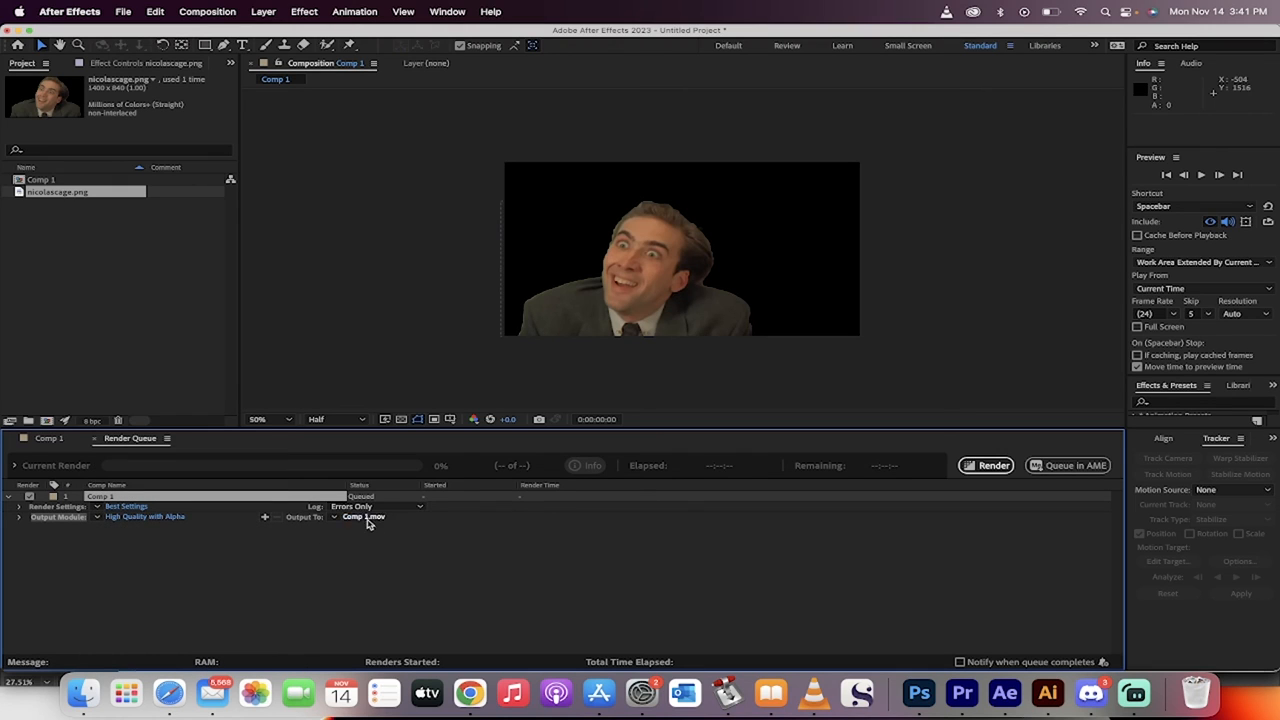
Render Comp 1 as Comp 1.mov with the High Quality with Alpha output module.
left_click(985, 465)
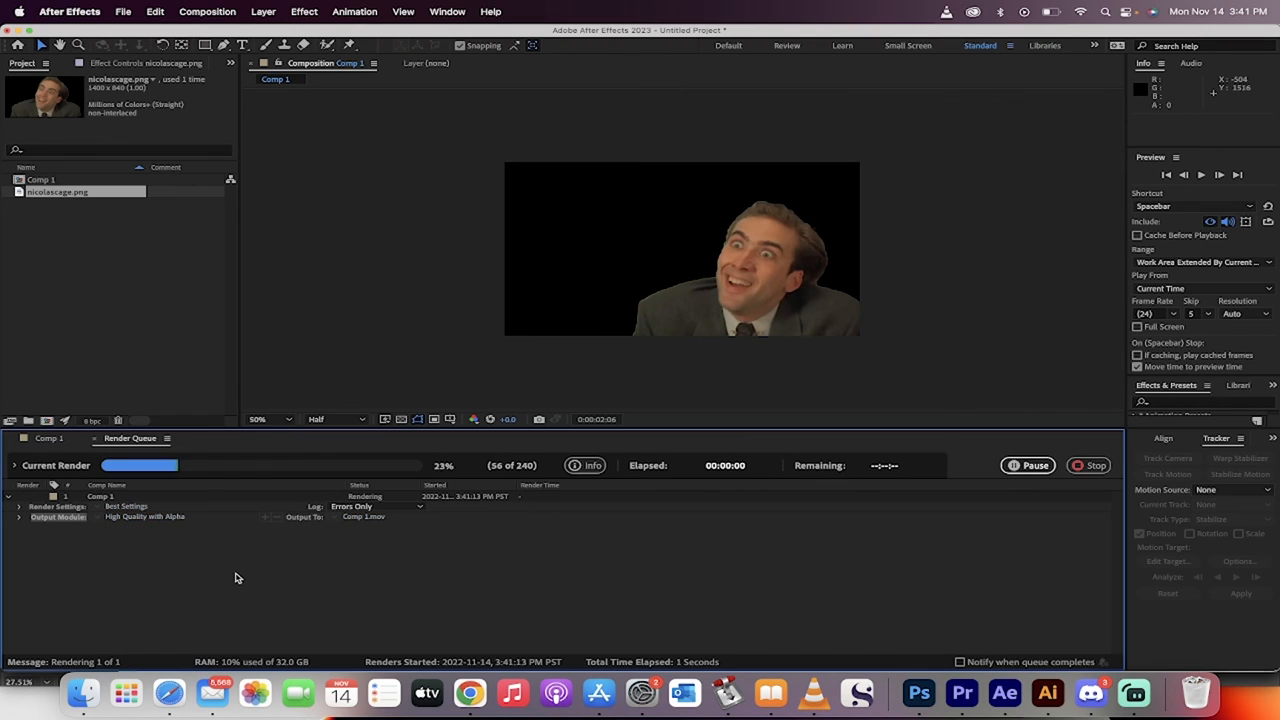